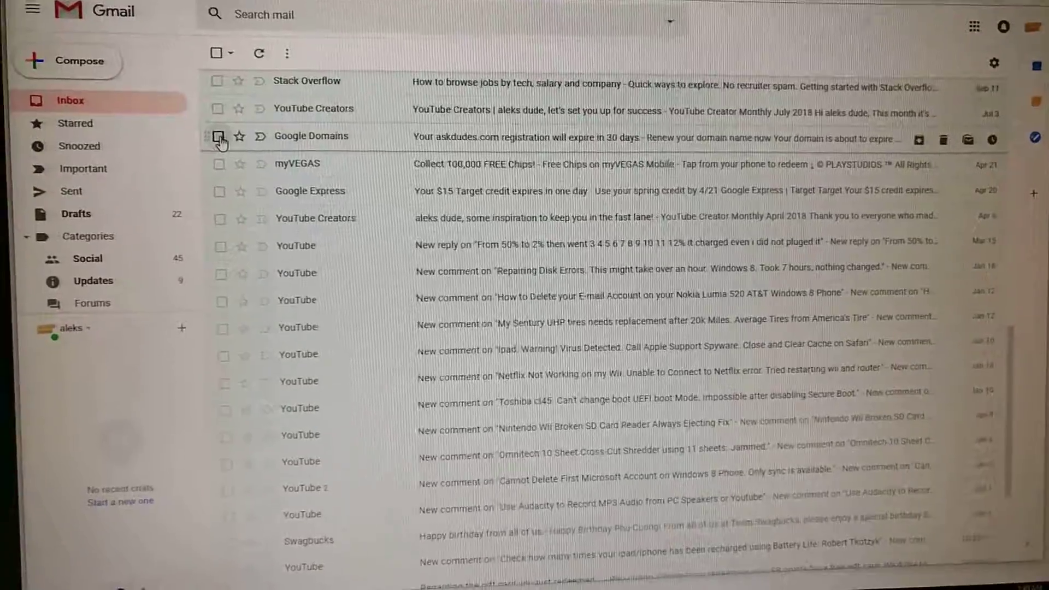
Select the YouTube Creators email about setting up for success as the range's first email.
left_click(233, 153)
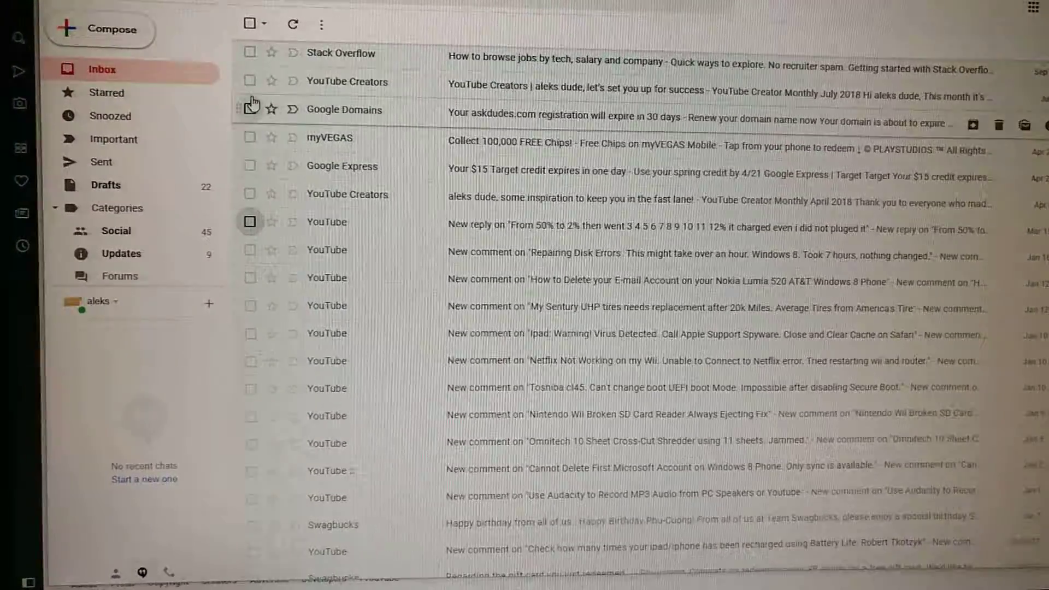
left_click(227, 94)
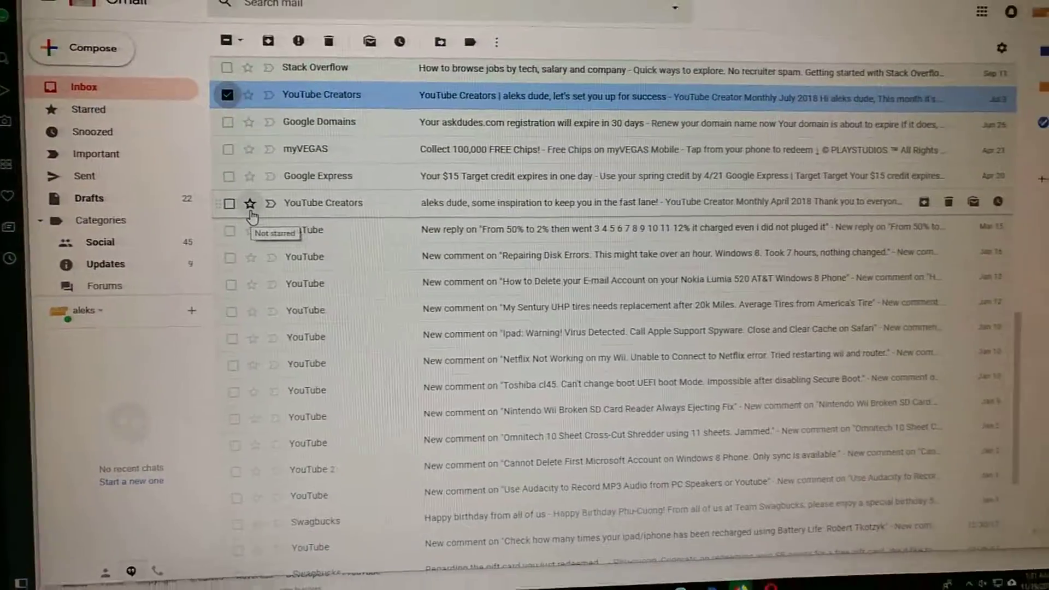